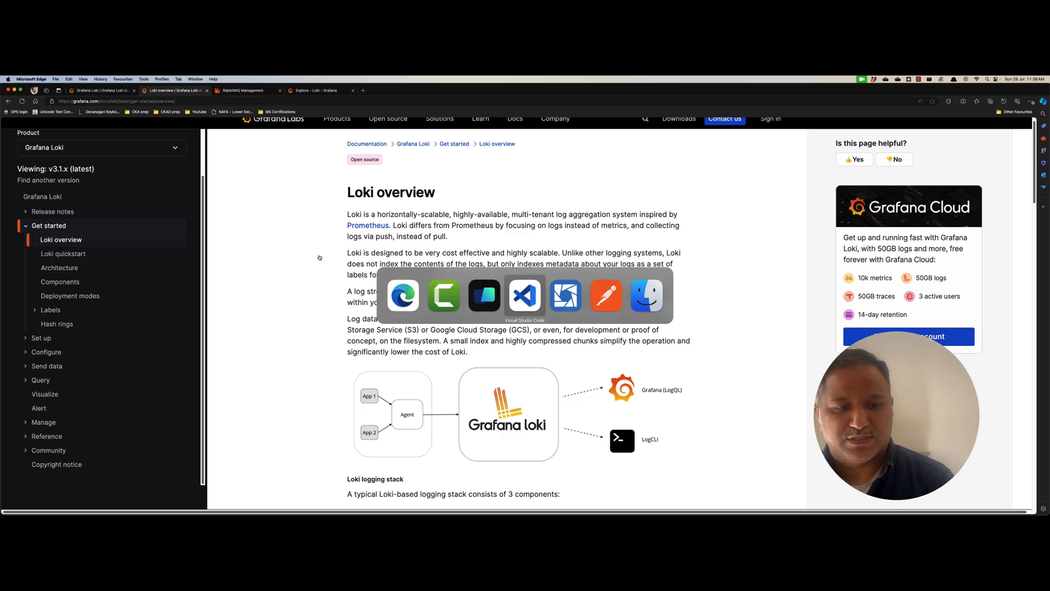
Step: Review the consumer eventHandler's print statements, highlighting jsonData and the TechTalk Id field
{"action": "left_click", "coordinate": [524, 294]}
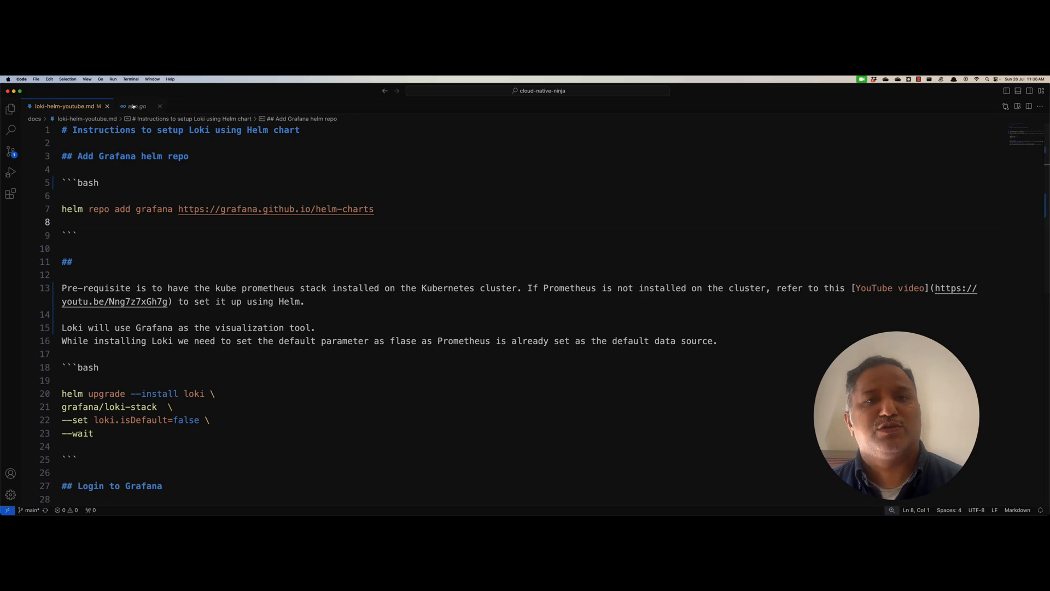
{"action": "left_click", "coordinate": [137, 106]}
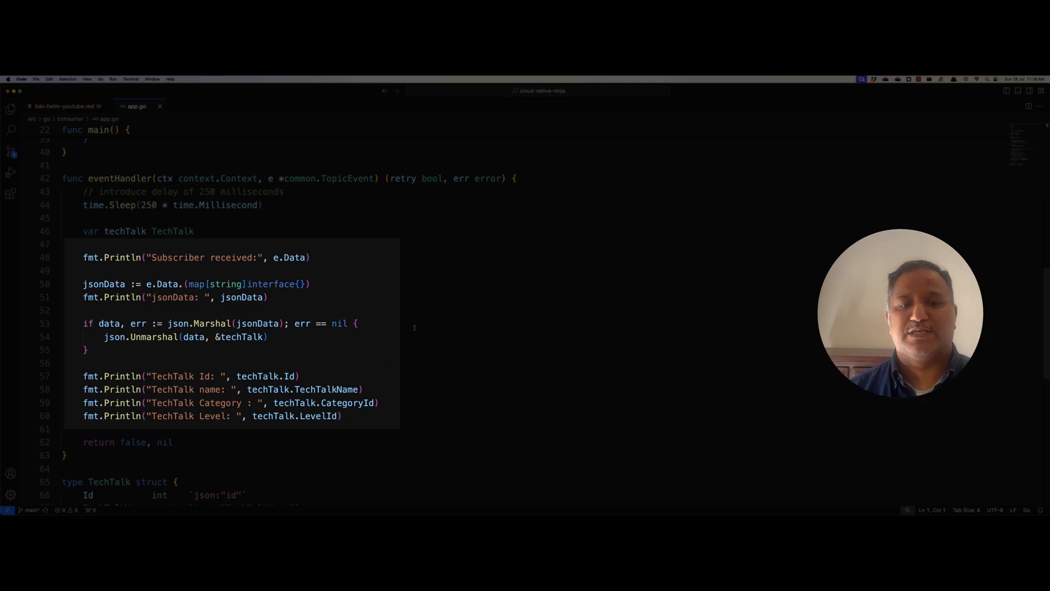
{"action": "left_click", "coordinate": [178, 257]}
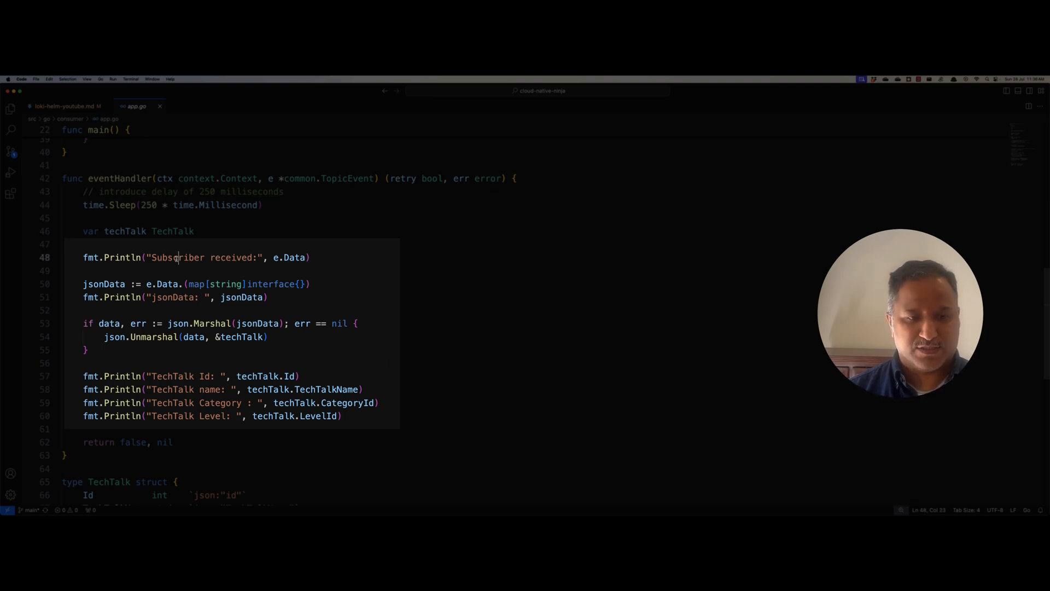
{"action": "double_click", "coordinate": [178, 257]}
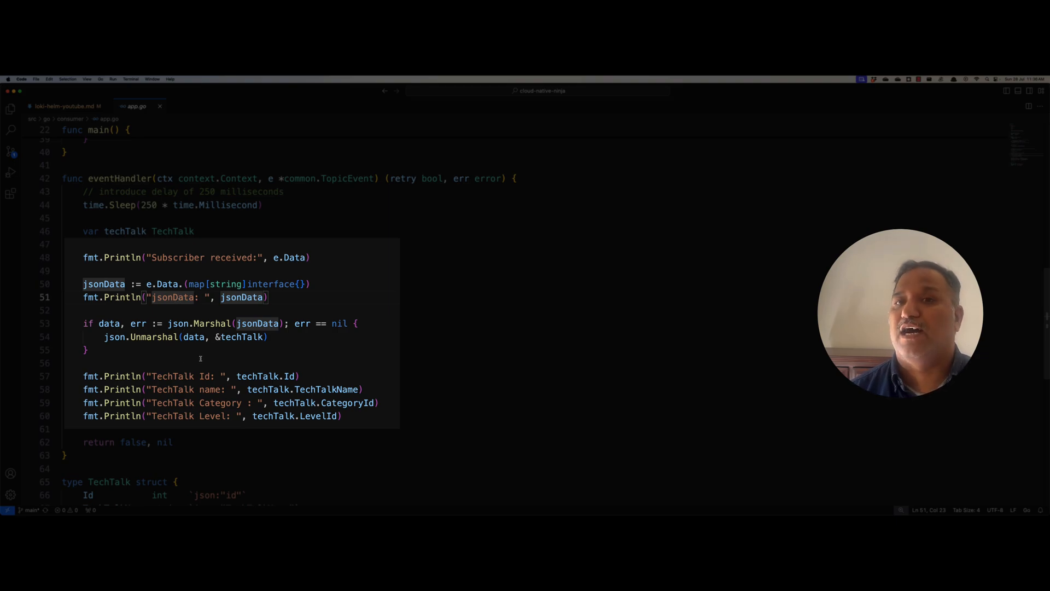
{"action": "left_click", "coordinate": [204, 375]}
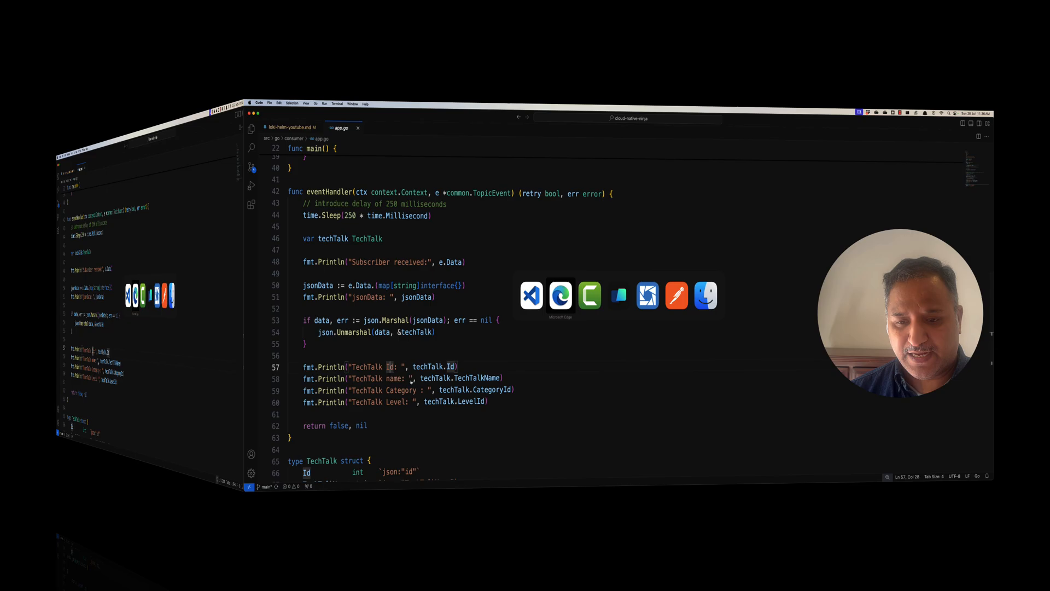
Step: Run helm list, then add the grafana Helm repo, reported as already existing
{"action": "left_click", "coordinate": [561, 295]}
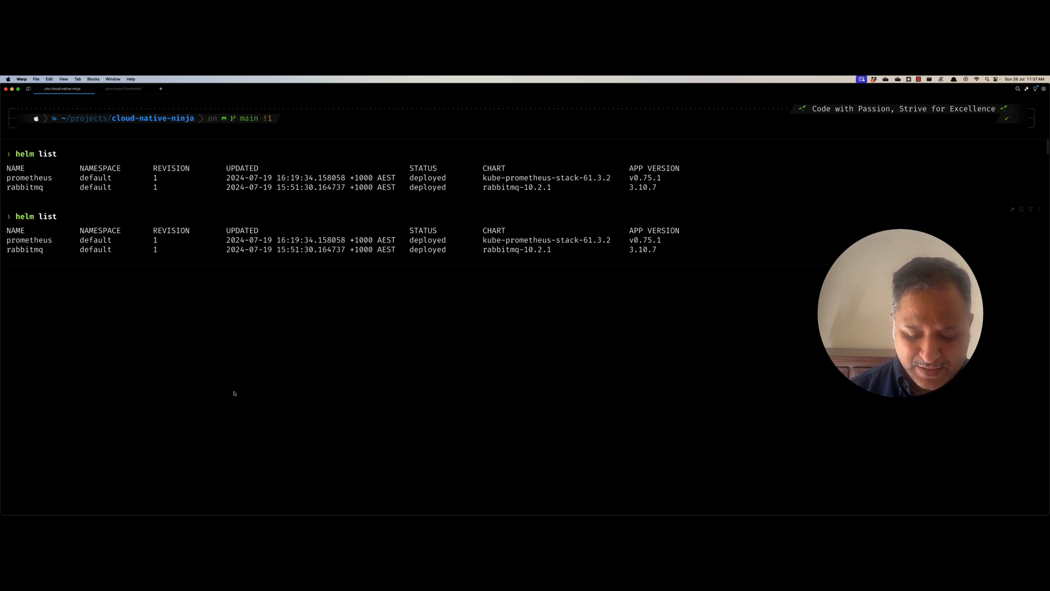
{"action": "type", "text": "helm list"}
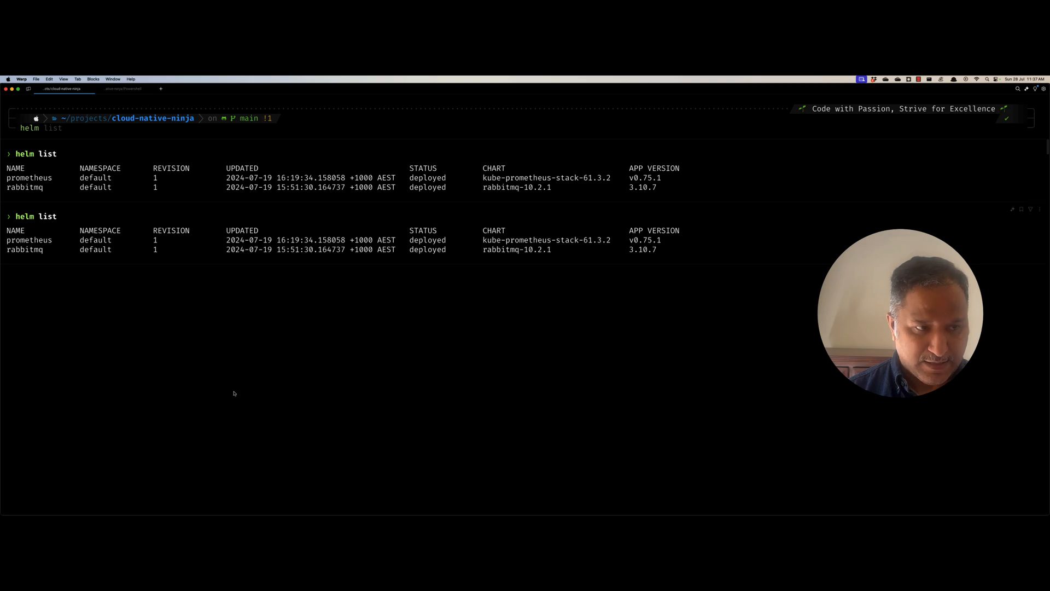
{"action": "type", "text": "repo"}
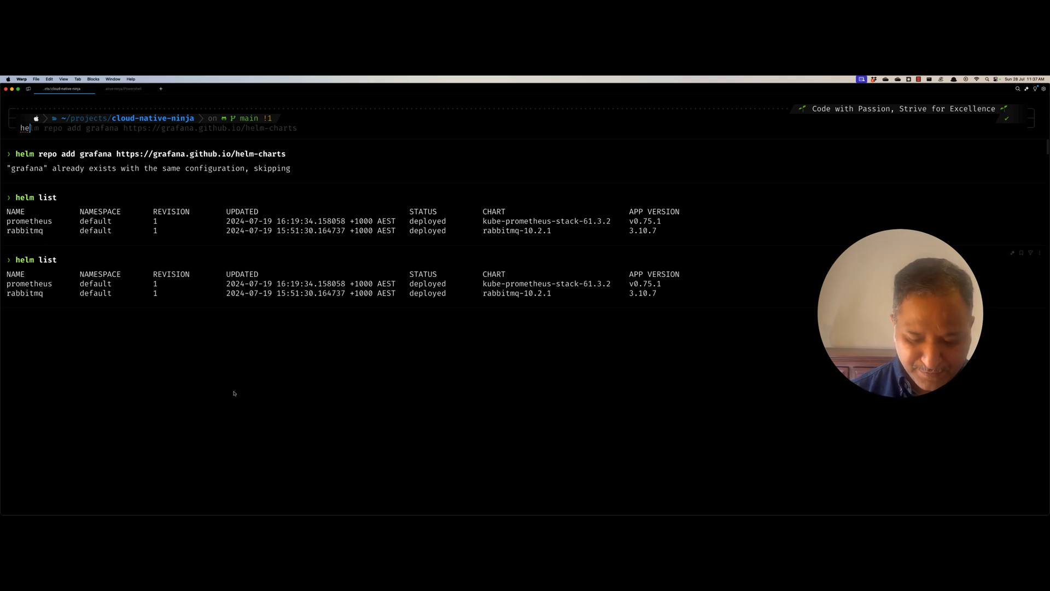
Step: Run the loki helm command in the terminal, starting the grafana/loki-stack install with loki.isDefault=false
{"action": "type", "text": "helm uninstall loki"}
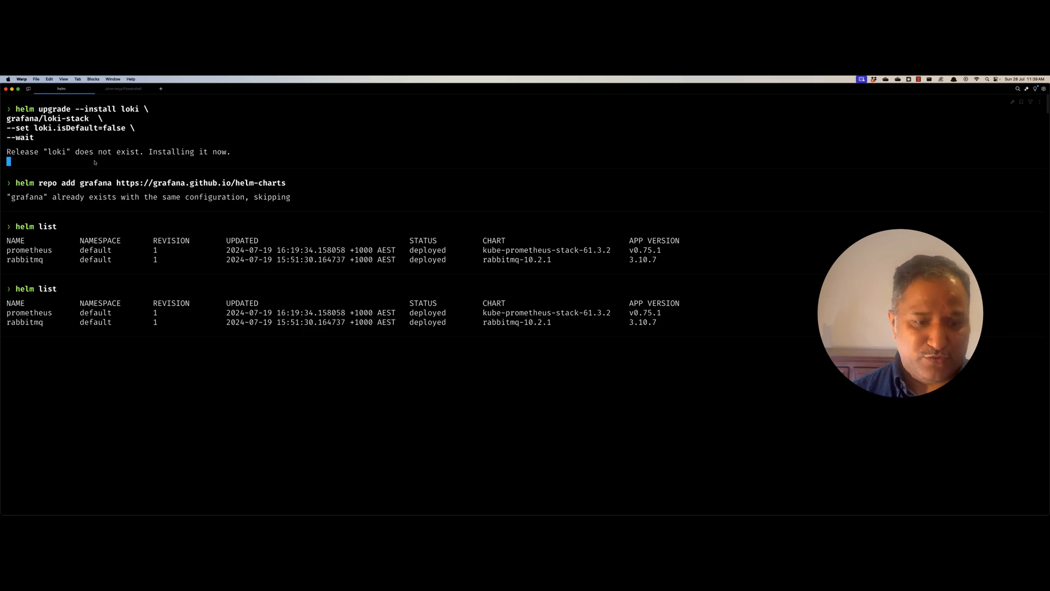
{"action": "key", "text": "cmd+tab"}
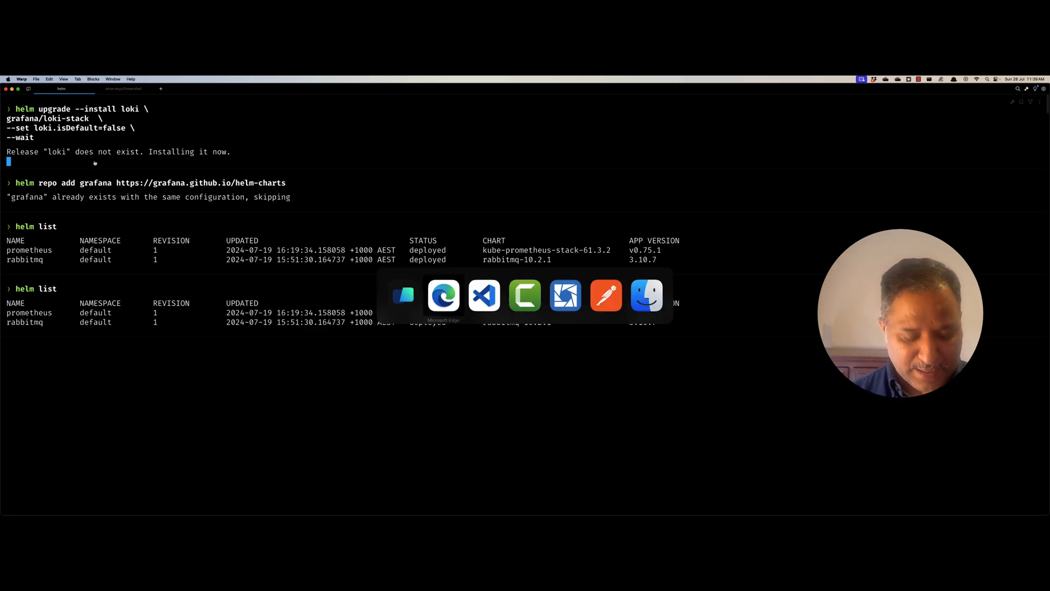
{"action": "left_click", "coordinate": [484, 294]}
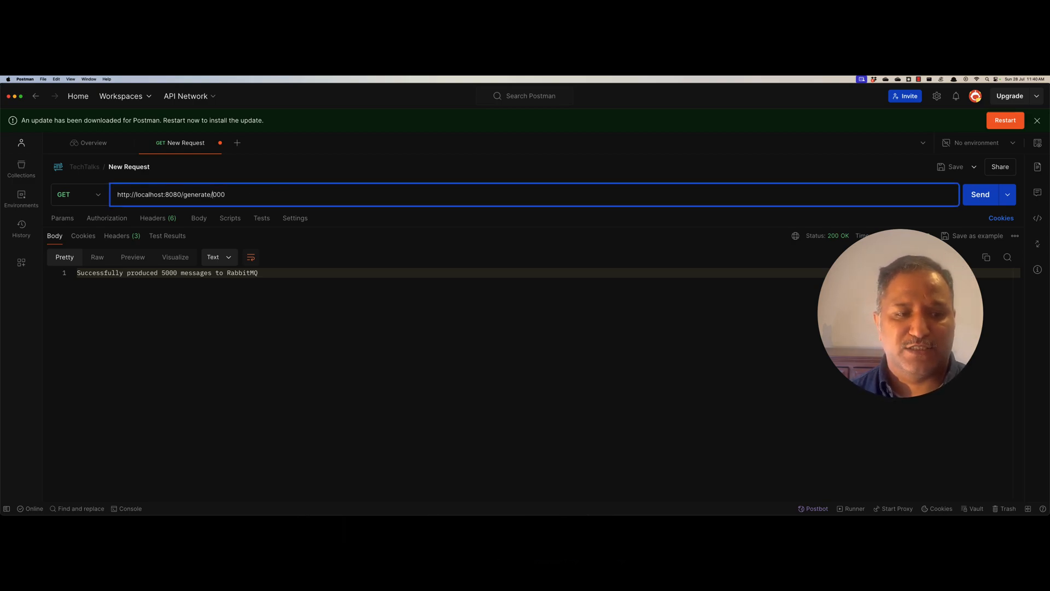
{"action": "type", "text": "1"}
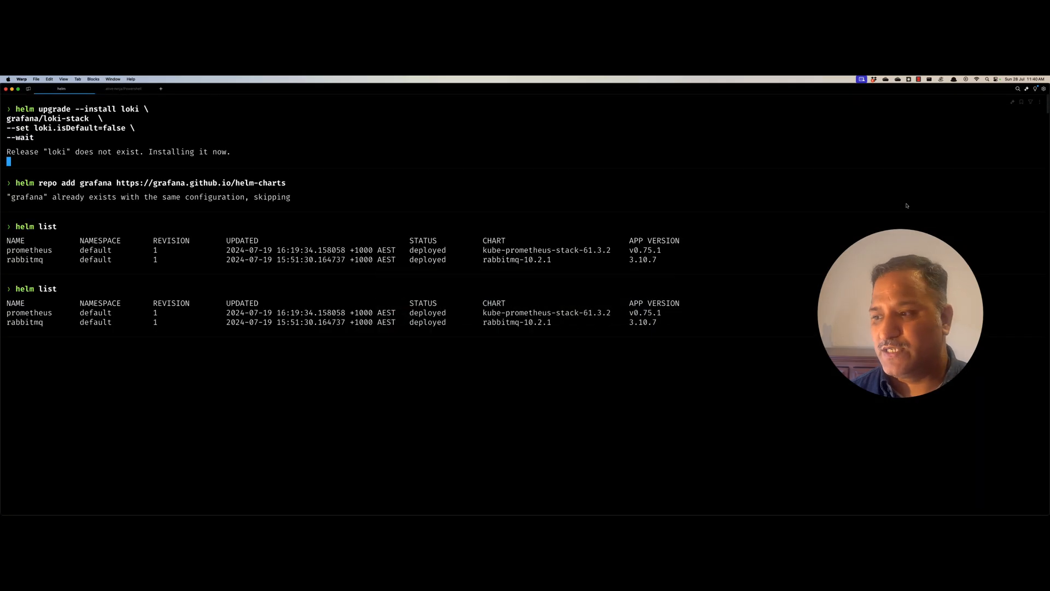
Step: Bring up Microsoft Edge showing the Grafana Loki overview documentation
{"action": "key", "text": "cmd+tab"}
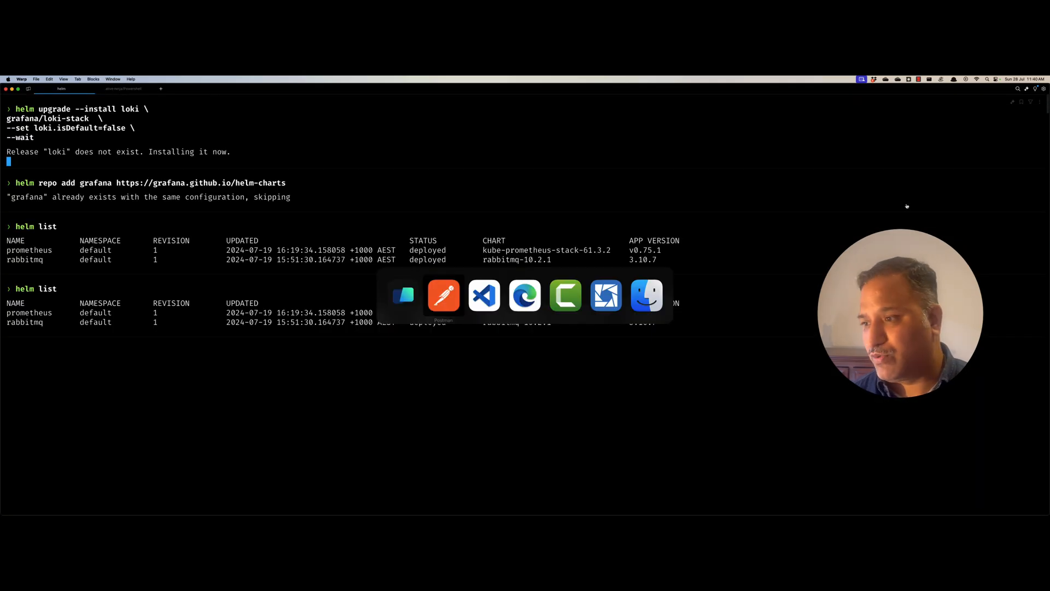
{"action": "left_click", "coordinate": [443, 295]}
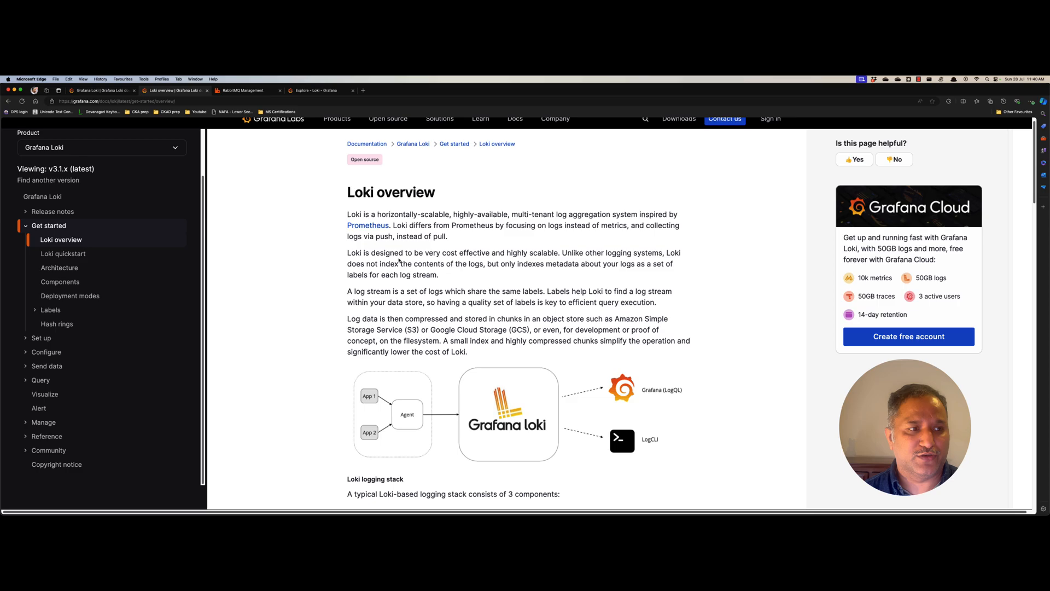
Step: Show the techtalks-consumer-techtalks queue statistics as ready messages accumulate with no consumers
{"action": "left_click", "coordinate": [244, 90]}
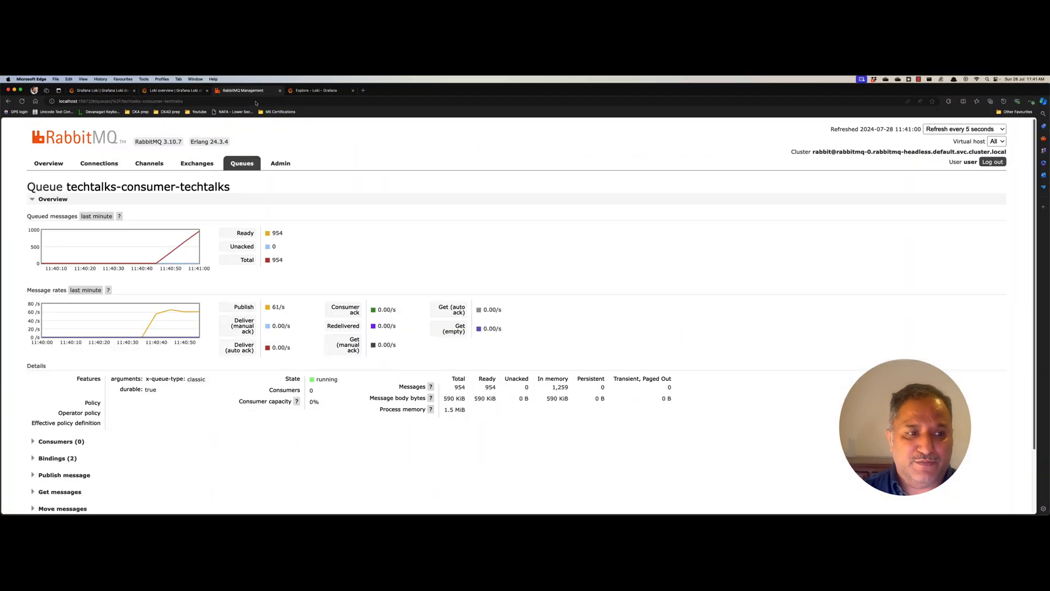
{"action": "mouse_move", "coordinate": [409, 266]}
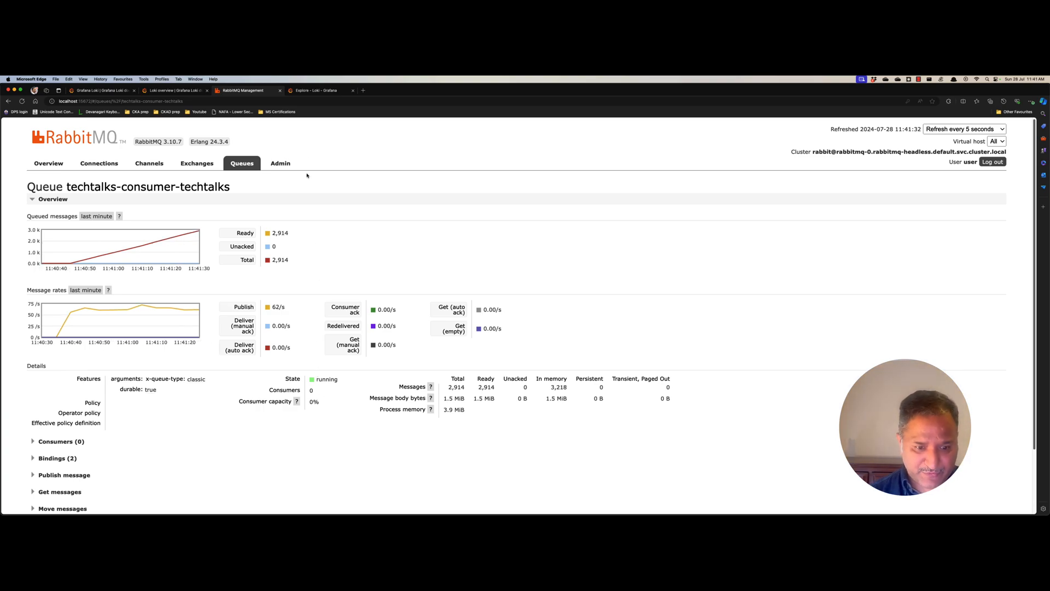
{"action": "left_click", "coordinate": [318, 90]}
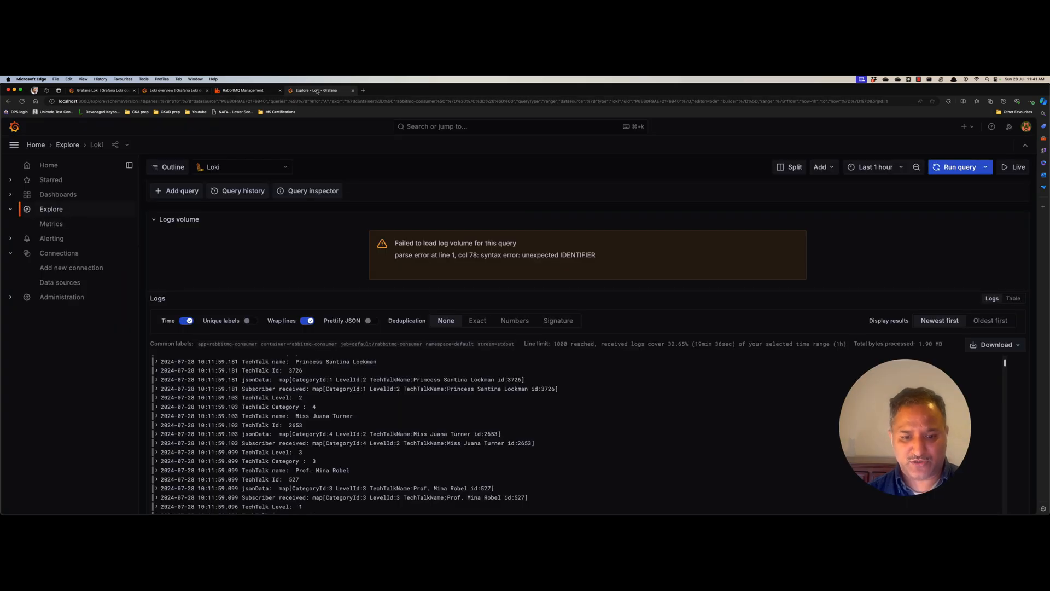
{"action": "left_click", "coordinate": [243, 90]}
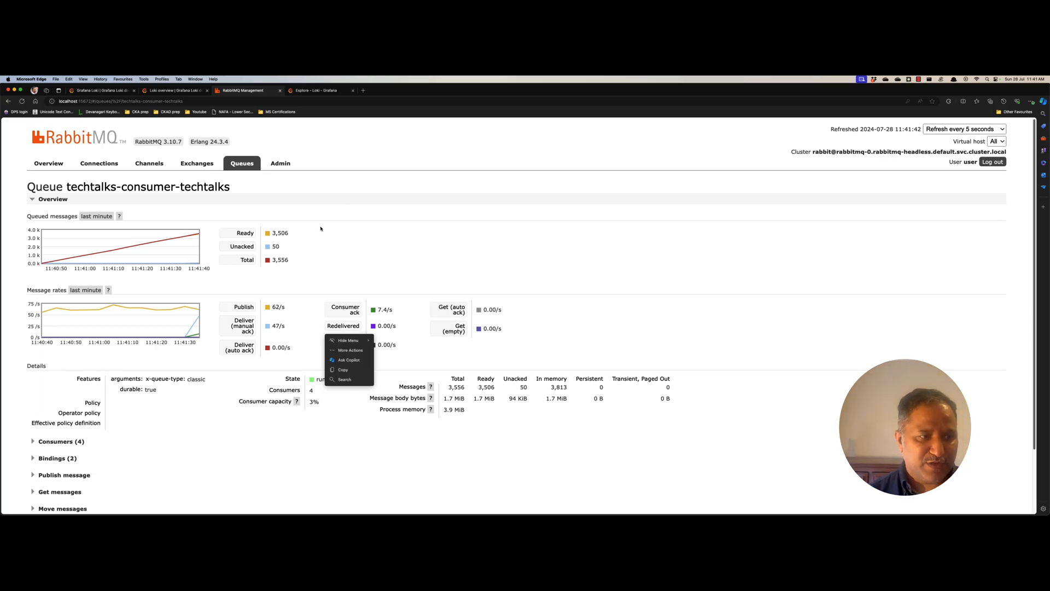
{"action": "left_click", "coordinate": [316, 90]}
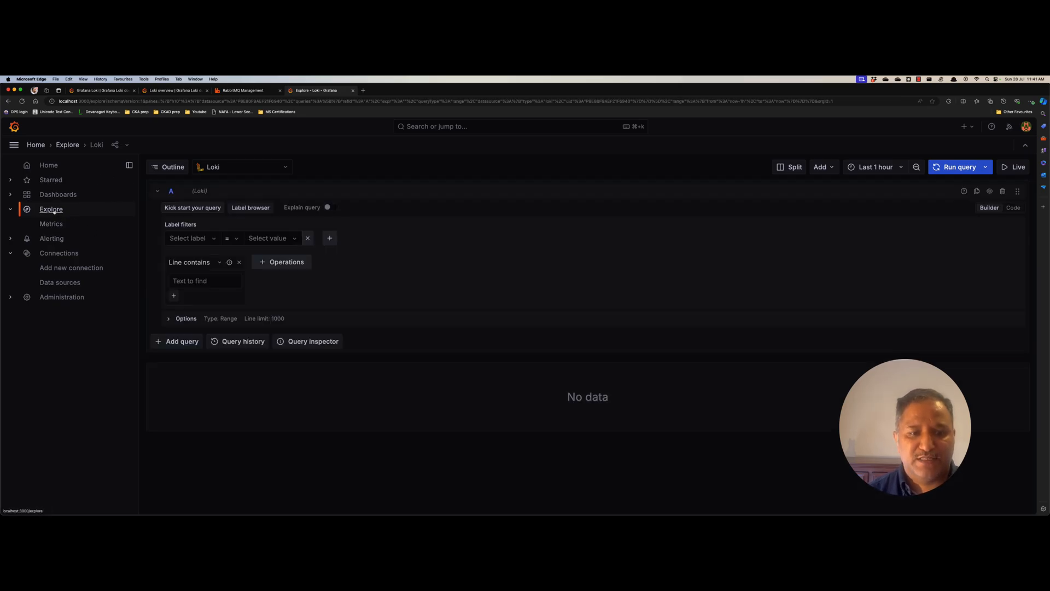
Step: In Explore with Loki, add the label filter container = rabbitmq-consumer
{"action": "left_click", "coordinate": [241, 166]}
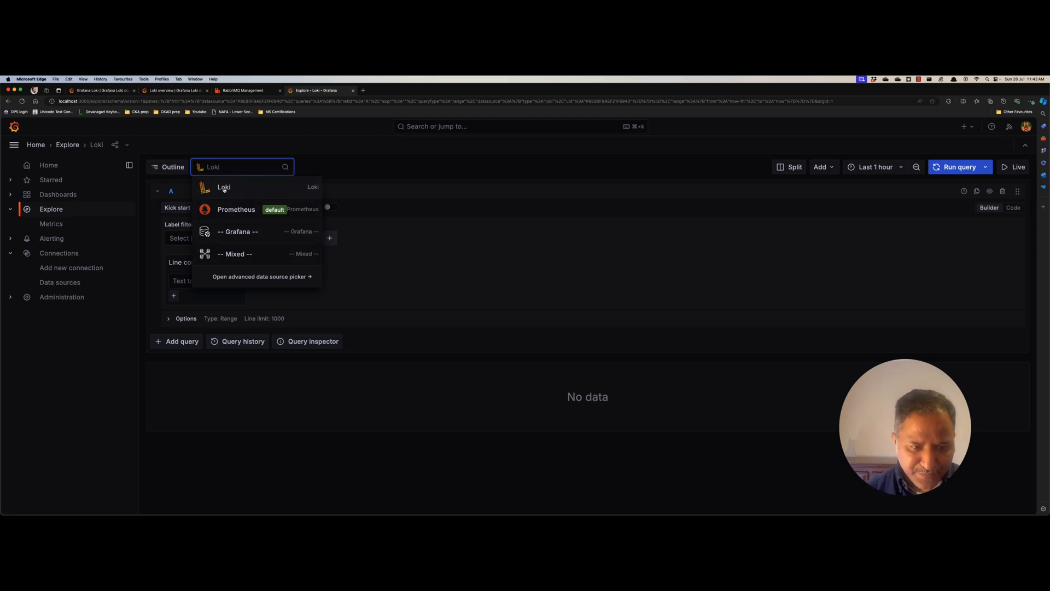
{"action": "left_click", "coordinate": [223, 188]}
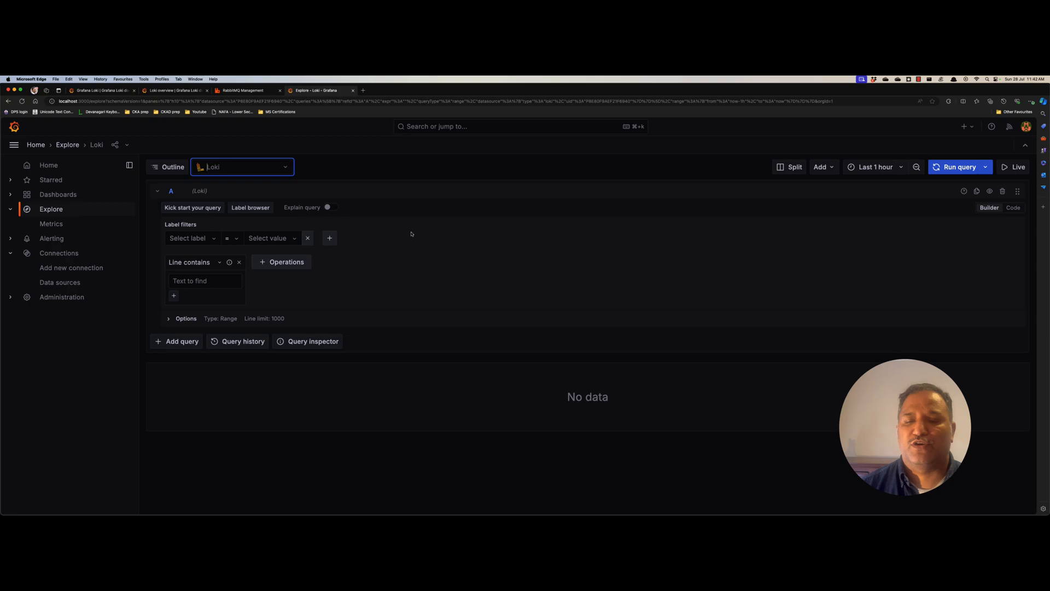
{"action": "left_click", "coordinate": [190, 238]}
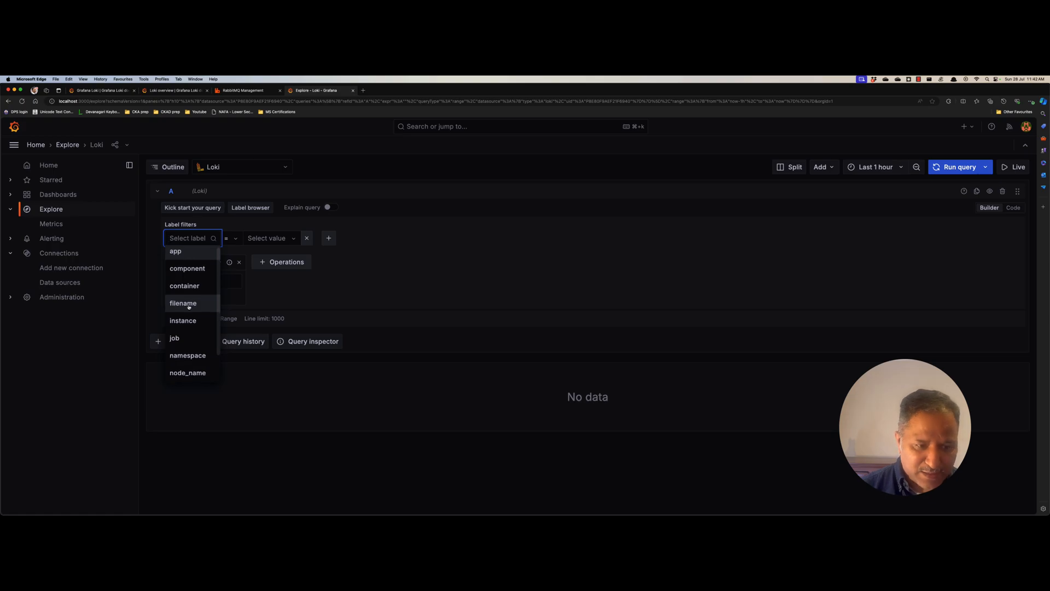
{"action": "scroll", "scroll_direction": "down", "scroll_amount": 3}
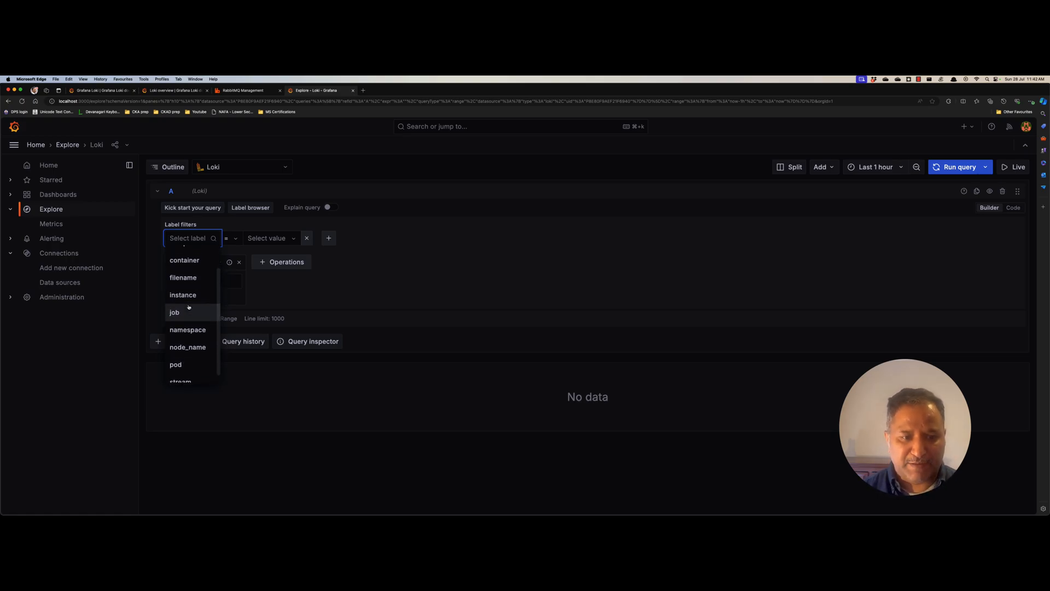
{"action": "left_click", "coordinate": [184, 260]}
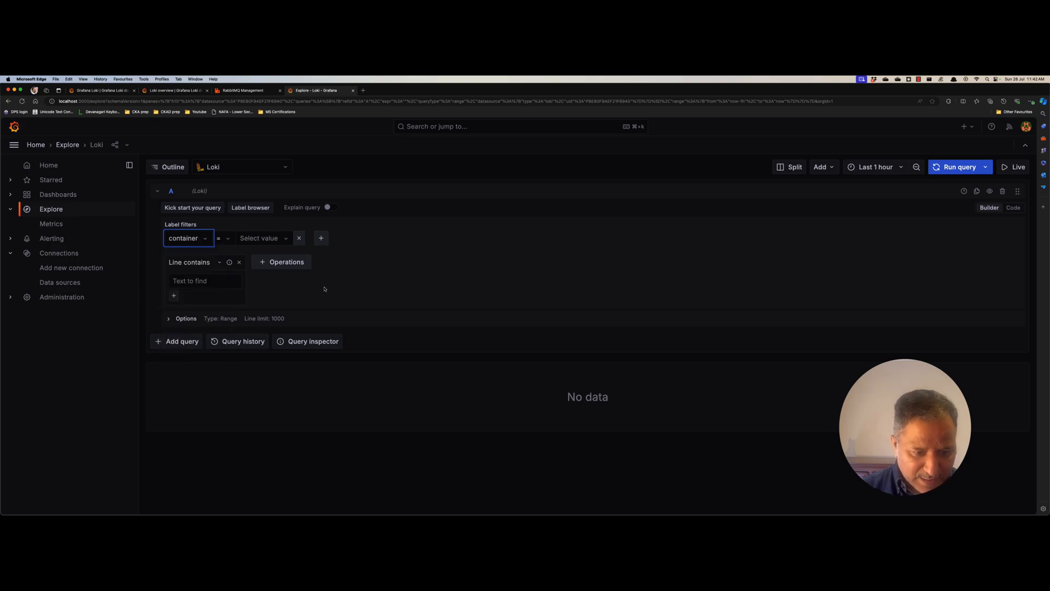
{"action": "left_click", "coordinate": [261, 238]}
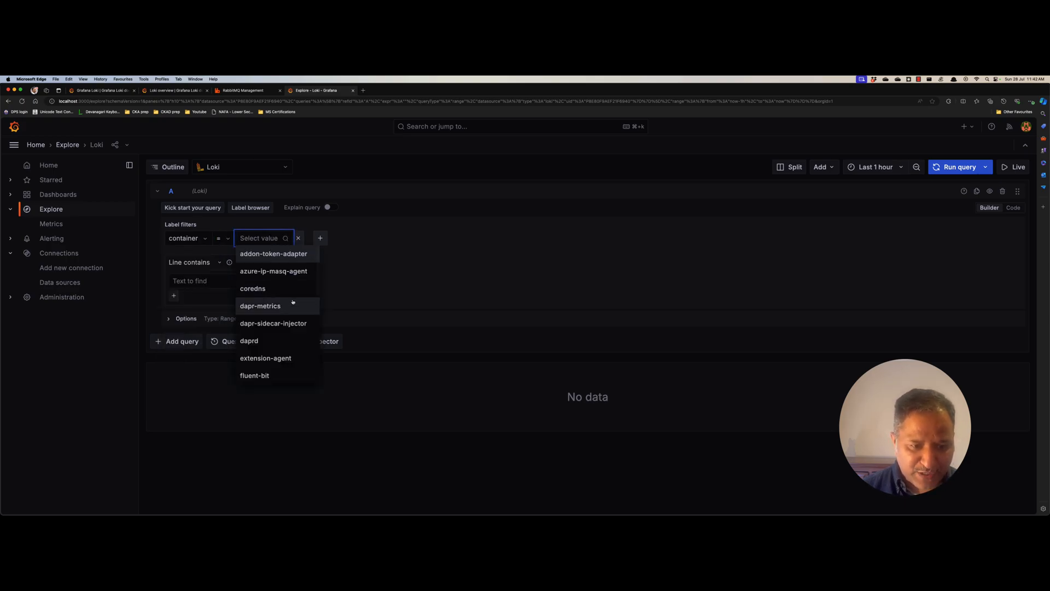
{"action": "scroll", "scroll_direction": "down", "scroll_amount": 3}
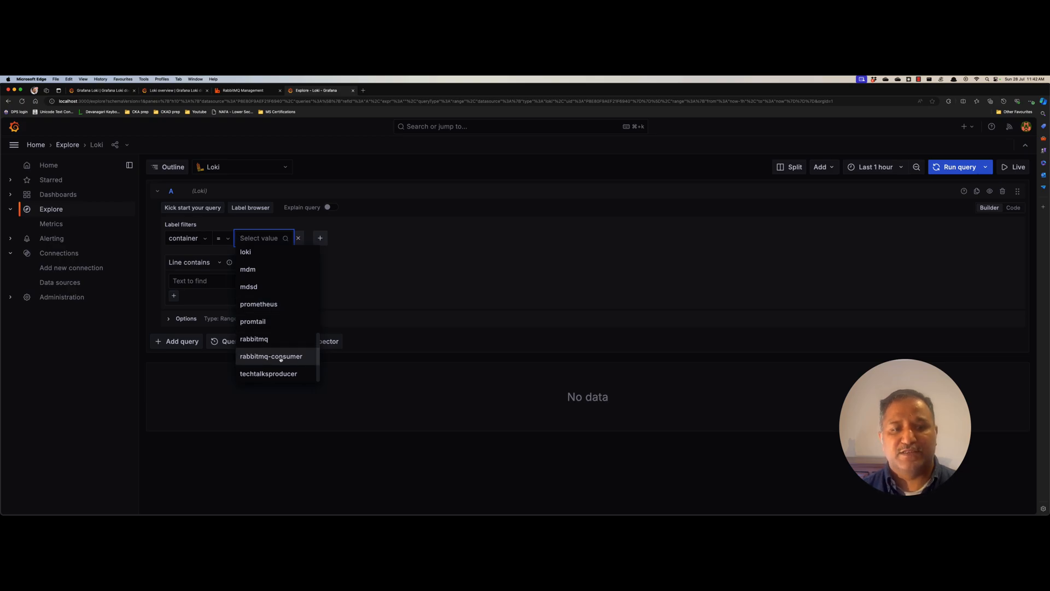
{"action": "left_click", "coordinate": [271, 356]}
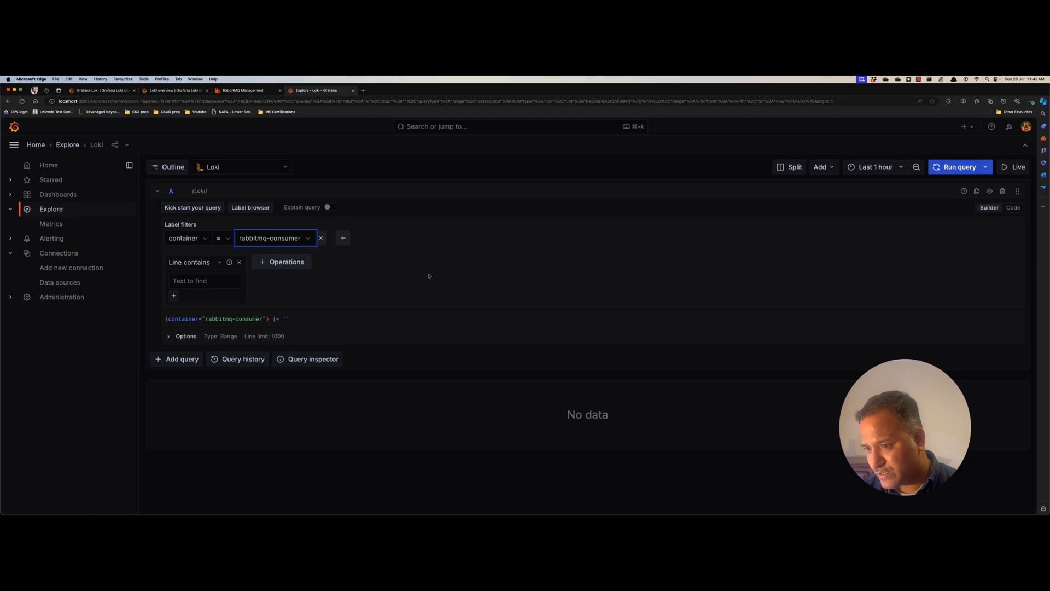
{"action": "mouse_move", "coordinate": [896, 180]}
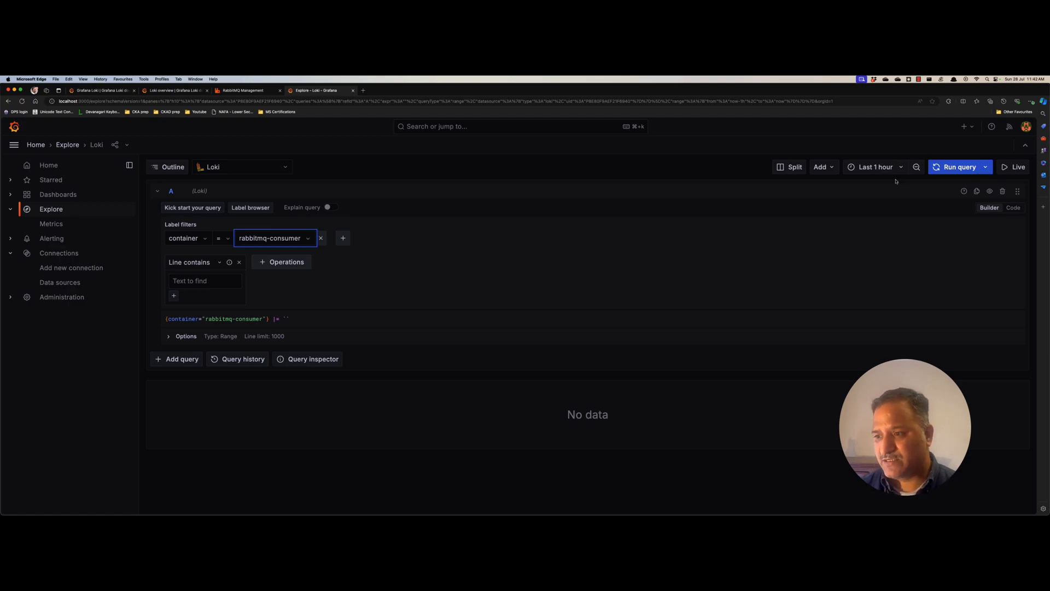
Step: Set the time range to Last 15 minutes and run the query to show the consumer log lines
{"action": "left_click", "coordinate": [875, 166]}
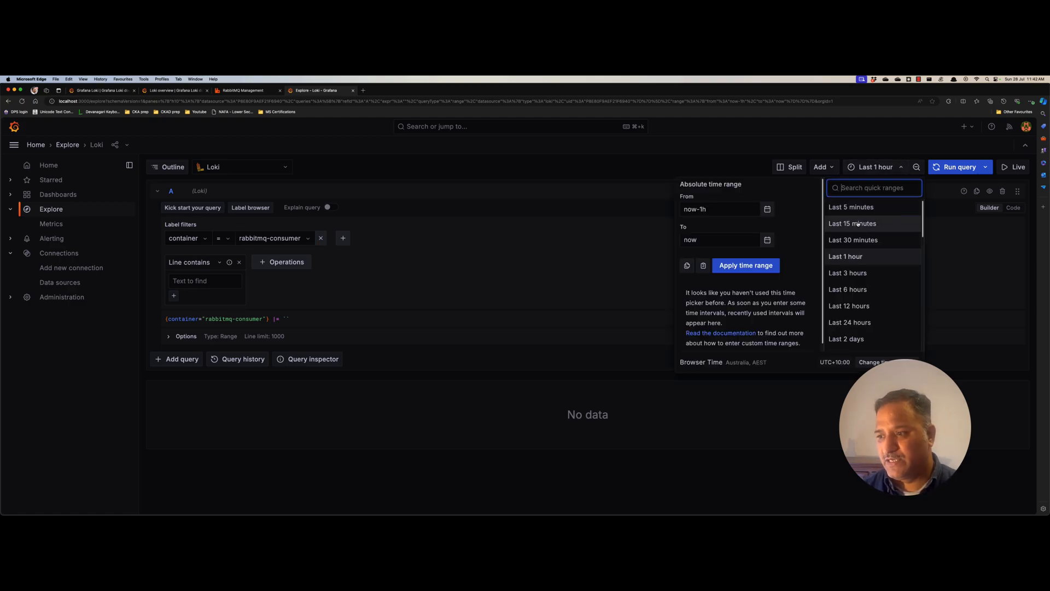
{"action": "left_click", "coordinate": [853, 223]}
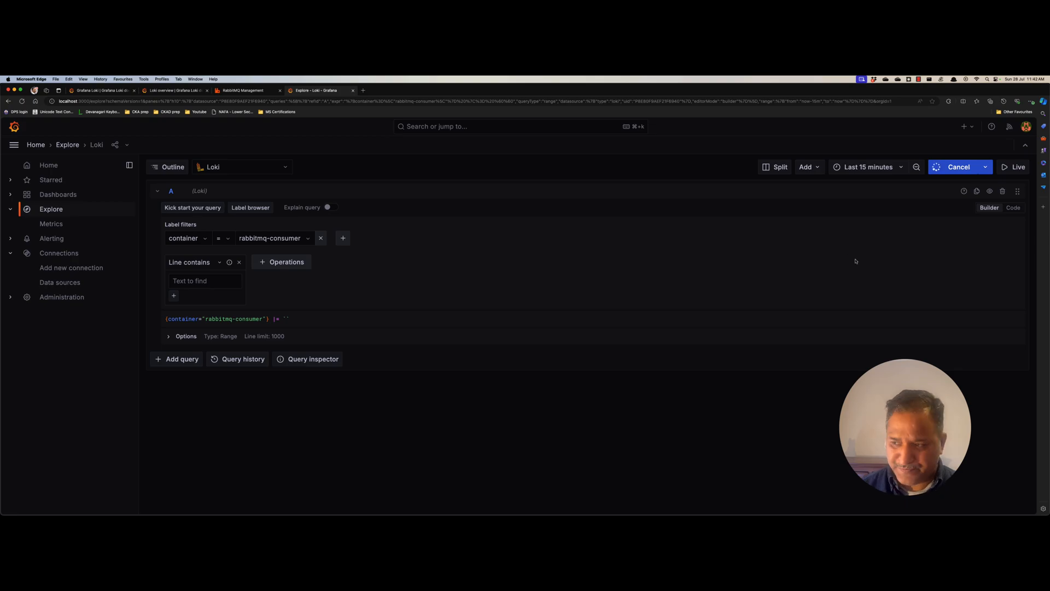
{"action": "left_click", "coordinate": [958, 167]}
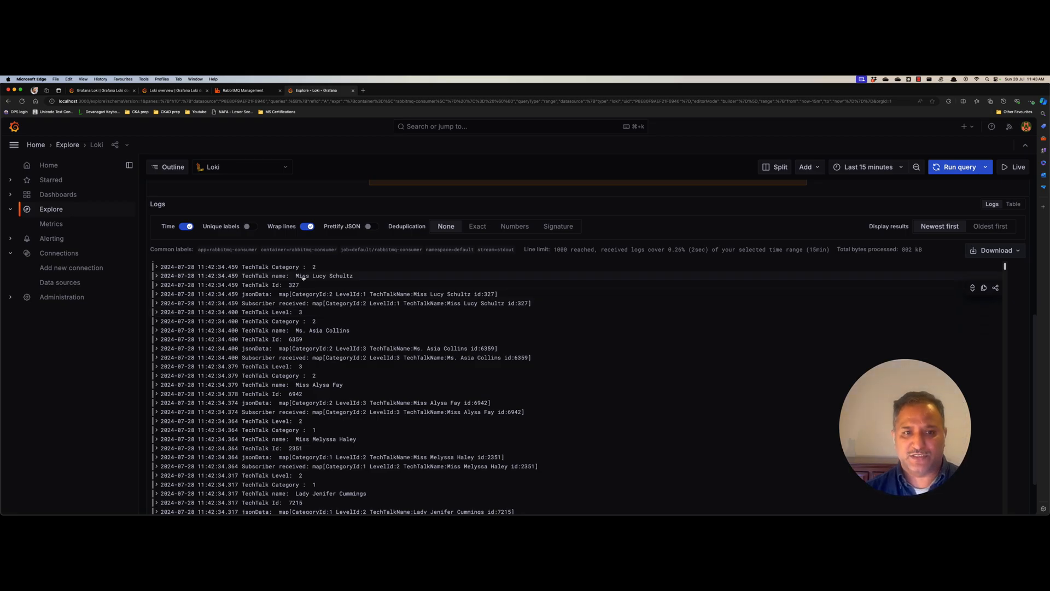
{"action": "left_click", "coordinate": [244, 90]}
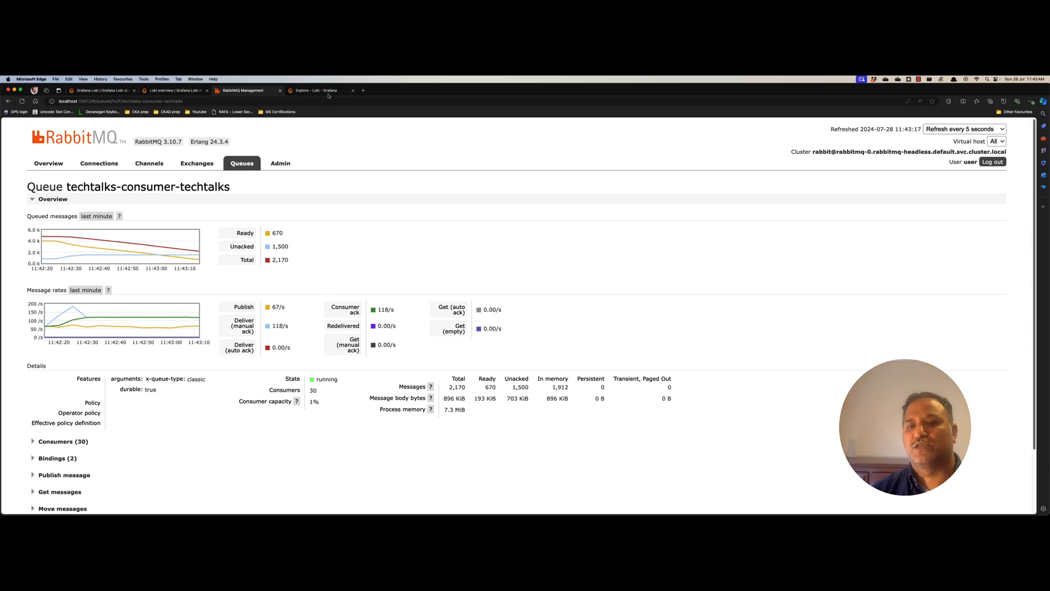
{"action": "left_click", "coordinate": [315, 90]}
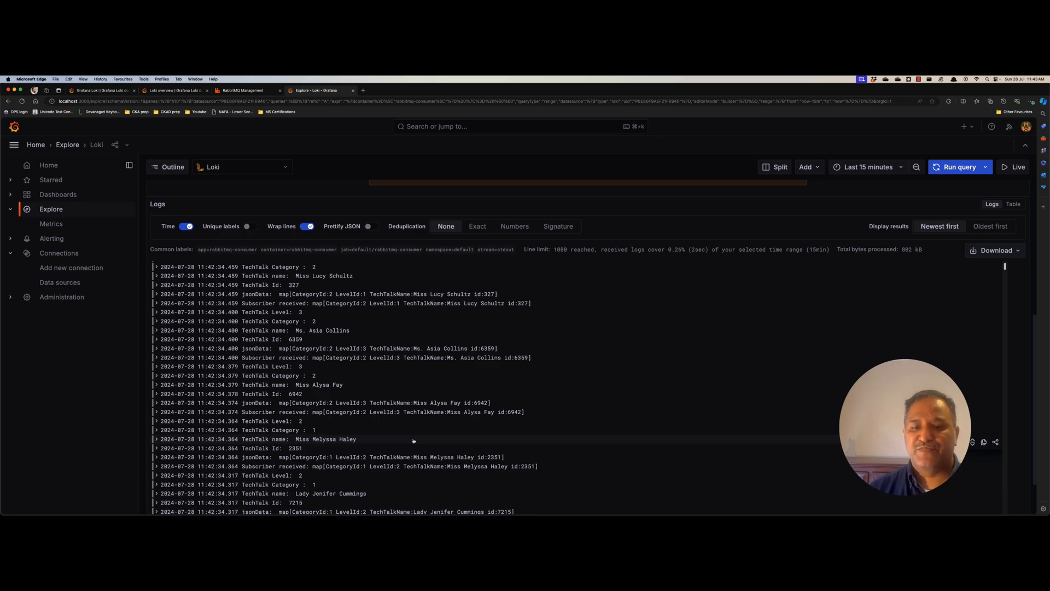
{"action": "key", "text": "cmd+tab"}
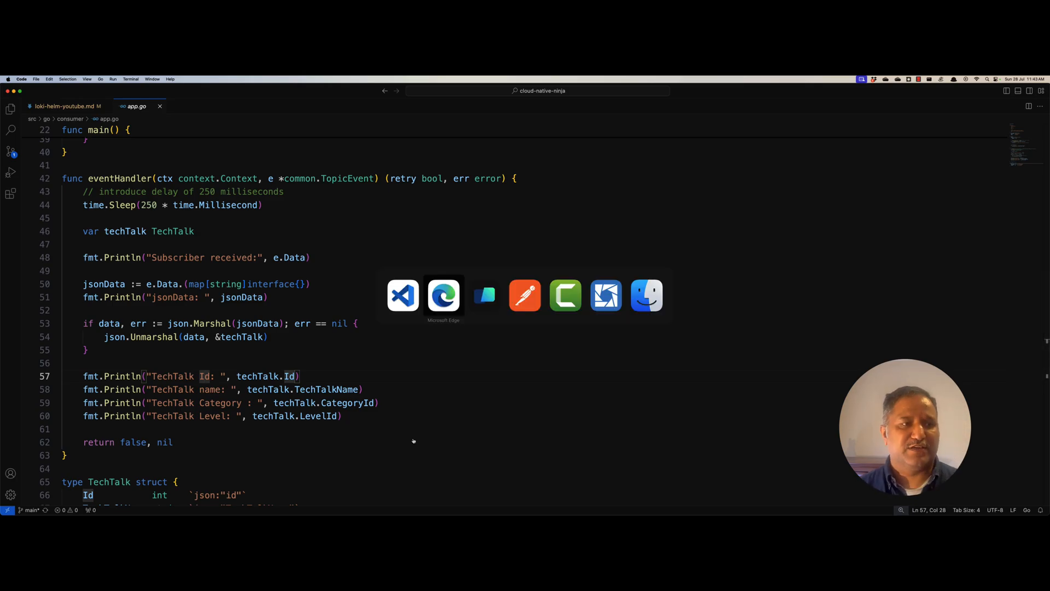
Step: Show loki-helm-youtube.md and highlight isDefault in the helm upgrade --install loki command
{"action": "left_click", "coordinate": [65, 106]}
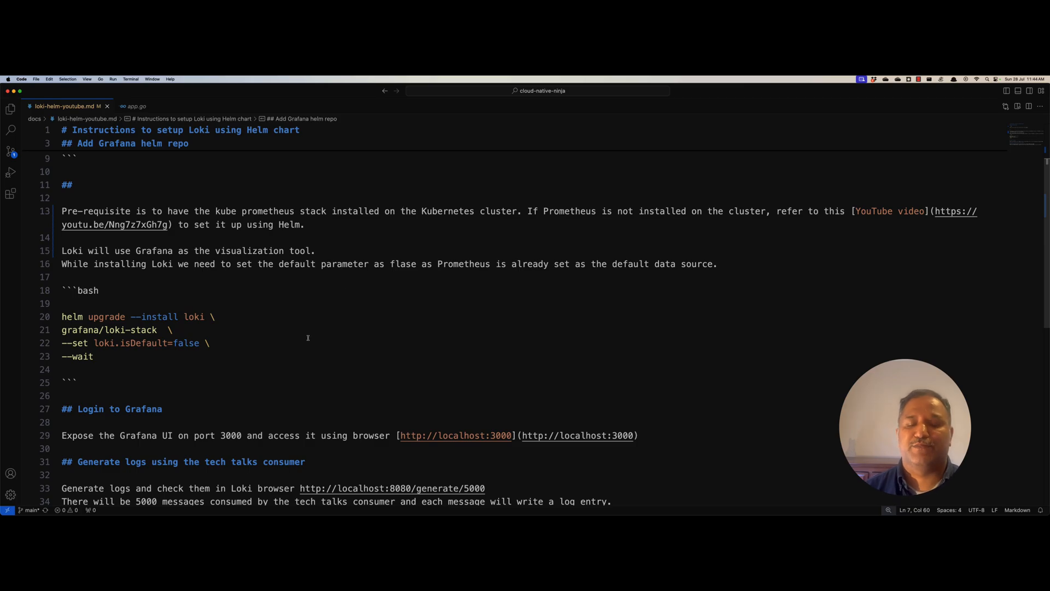
{"action": "double_click", "coordinate": [137, 343]}
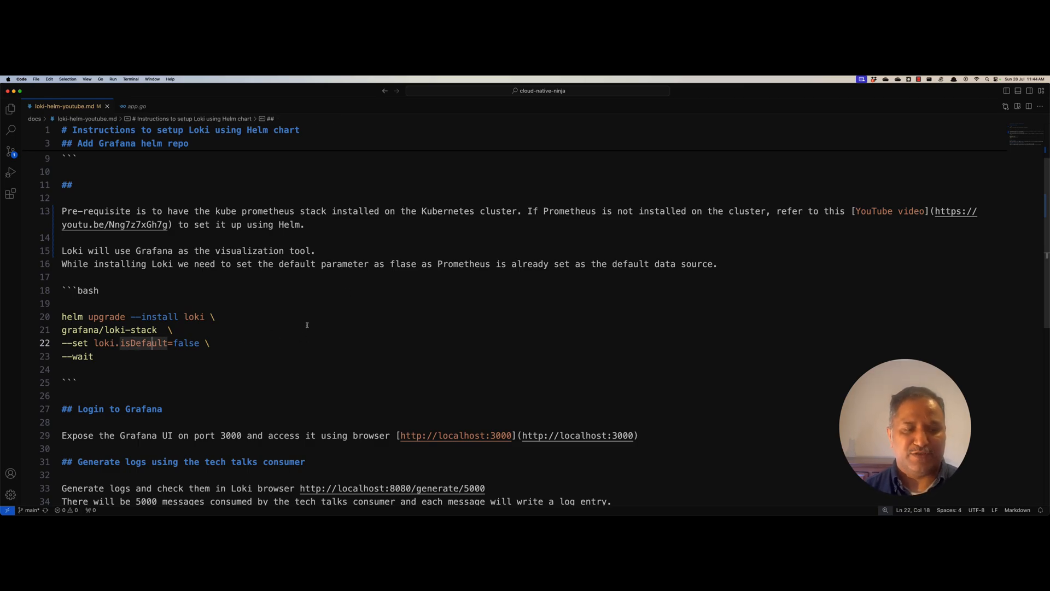